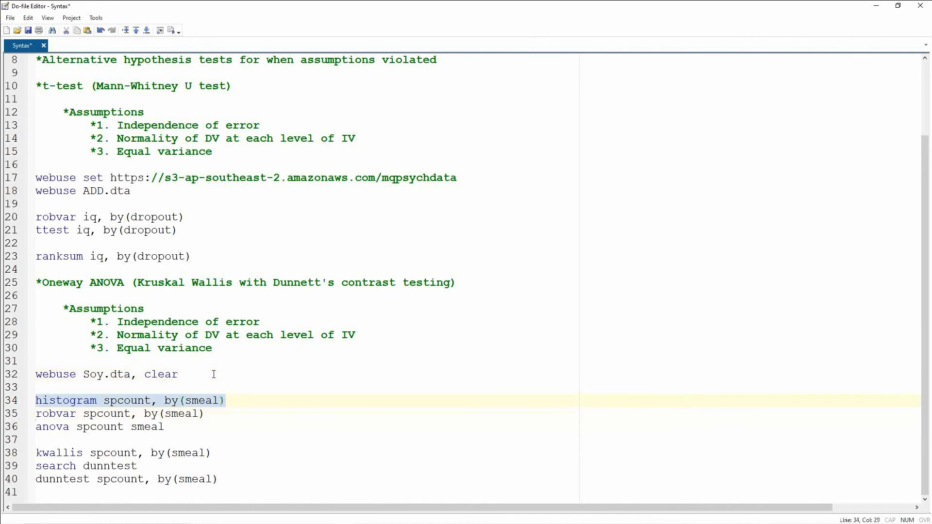
- Run 'histogram spcount, by(smeal)' to draw sperm-count histograms per soya meal group
left_click(223, 400)
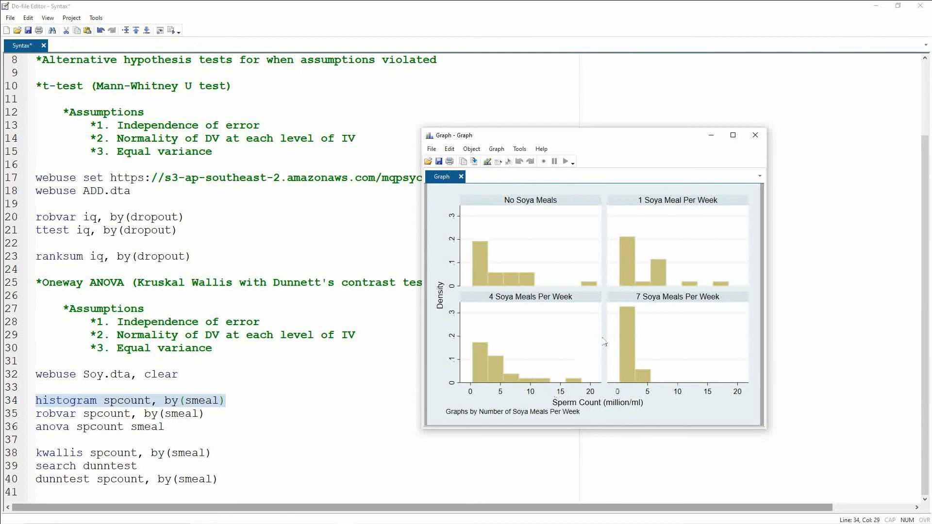
mouse_move(675, 403)
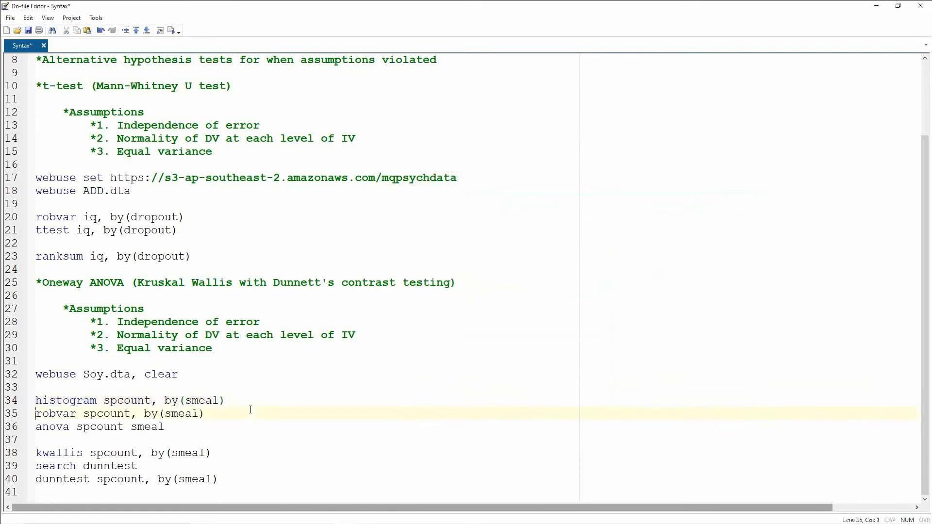
- Select and run 'robvar spcount, by(smeal)' to get the W0, W50 and W10 statistics
left_click_drag(35, 413, 205, 413)
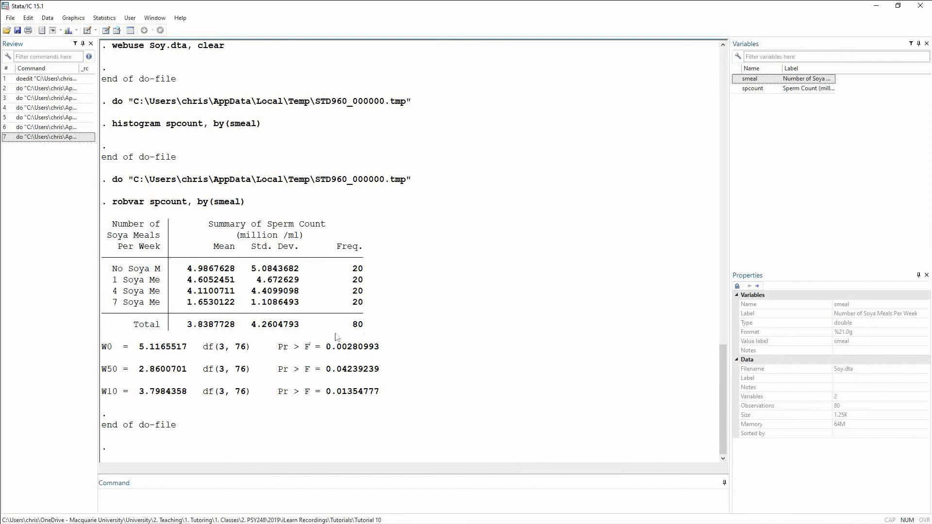
mouse_move(318, 240)
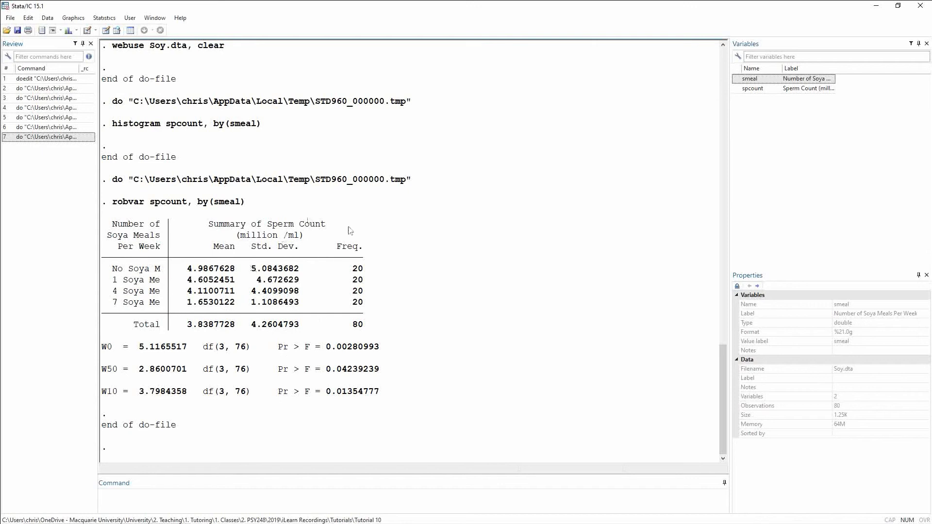
mouse_move(375, 241)
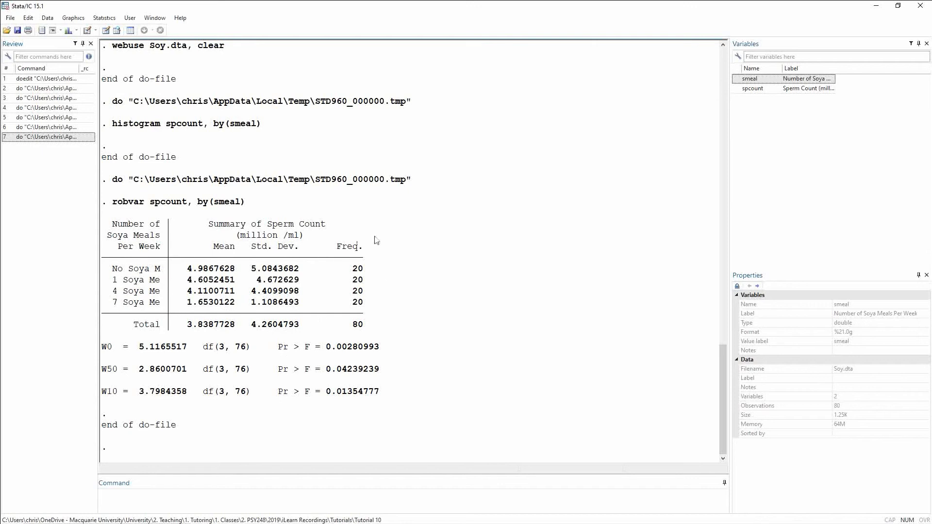
mouse_move(350, 276)
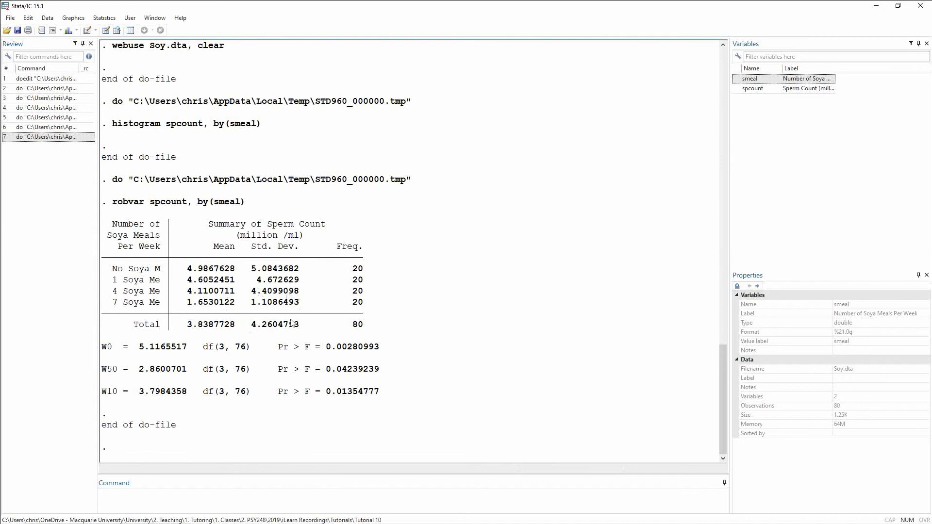
mouse_move(276, 334)
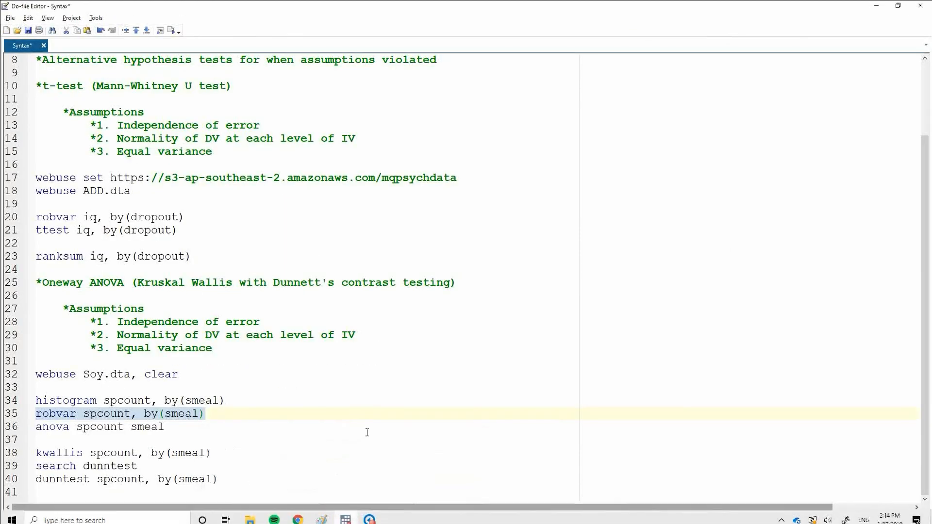
- Run 'anova spcount smeal', giving F = 2.64 and p = 0.0558
left_click(98, 427)
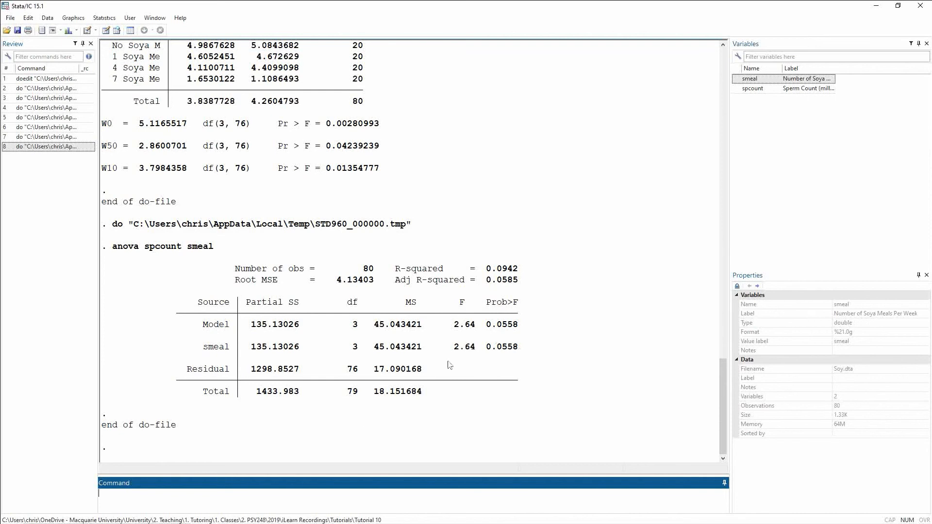
mouse_move(461, 332)
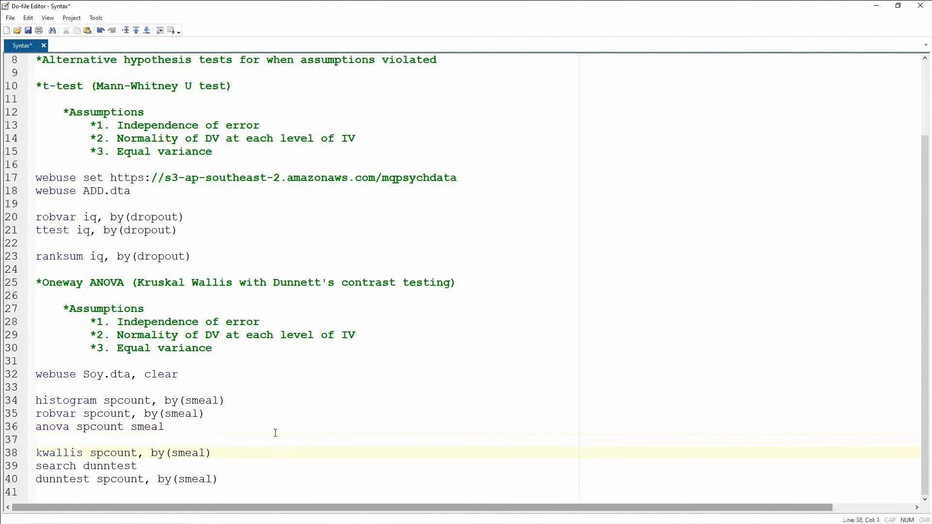
- Run 'kwallis spcount, by(smeal)', giving chi-squared 8.659 and p = 0.0342
left_click(37, 453)
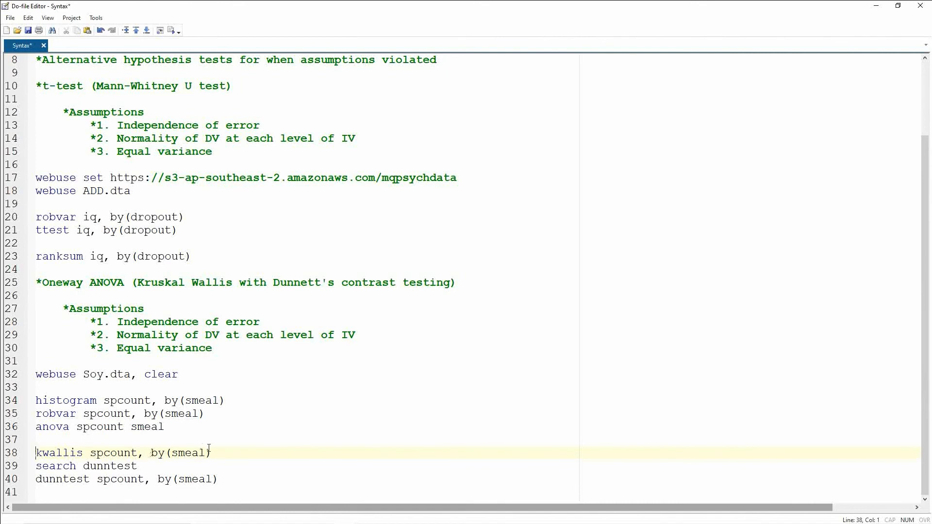
left_click_drag(36, 453, 210, 452)
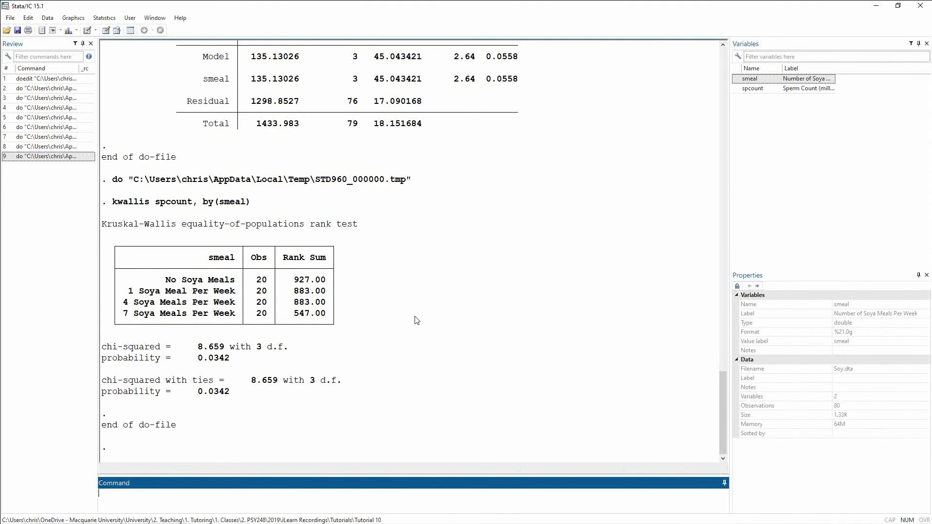
mouse_move(391, 223)
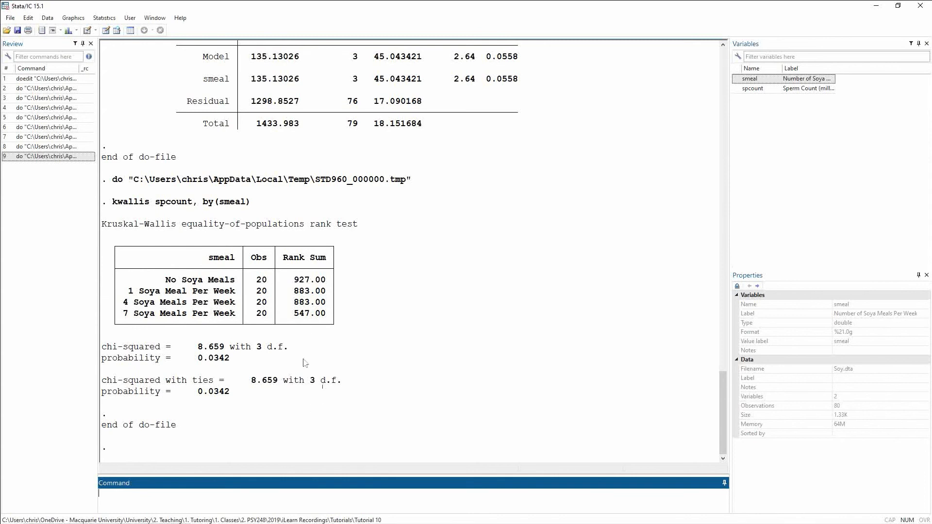
mouse_move(183, 364)
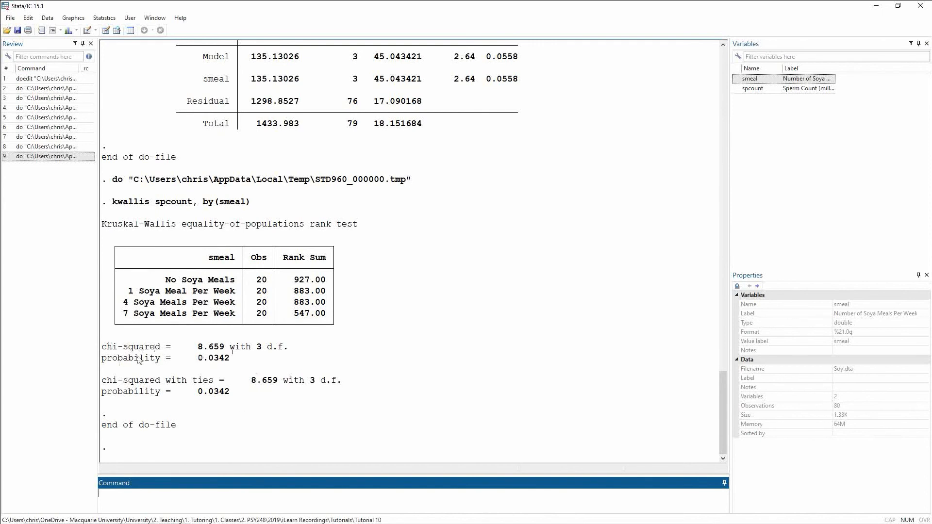
mouse_move(259, 403)
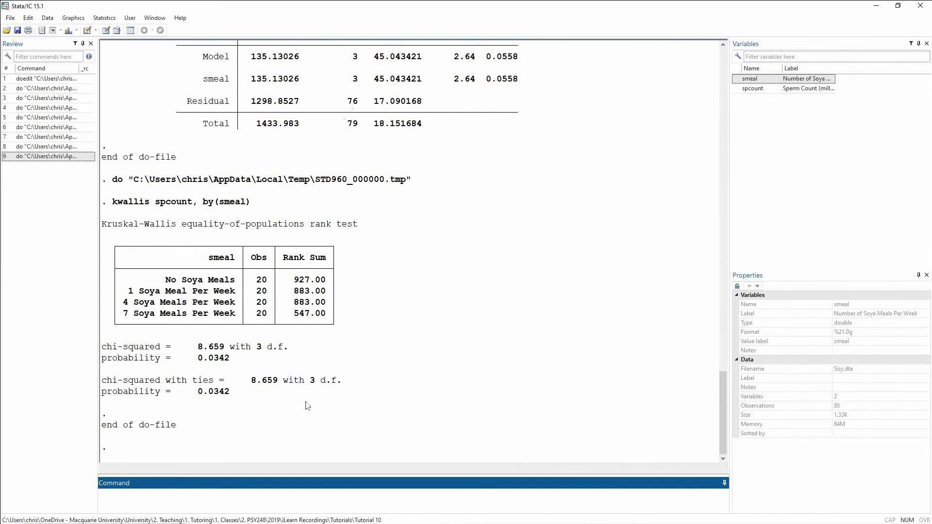
mouse_move(210, 402)
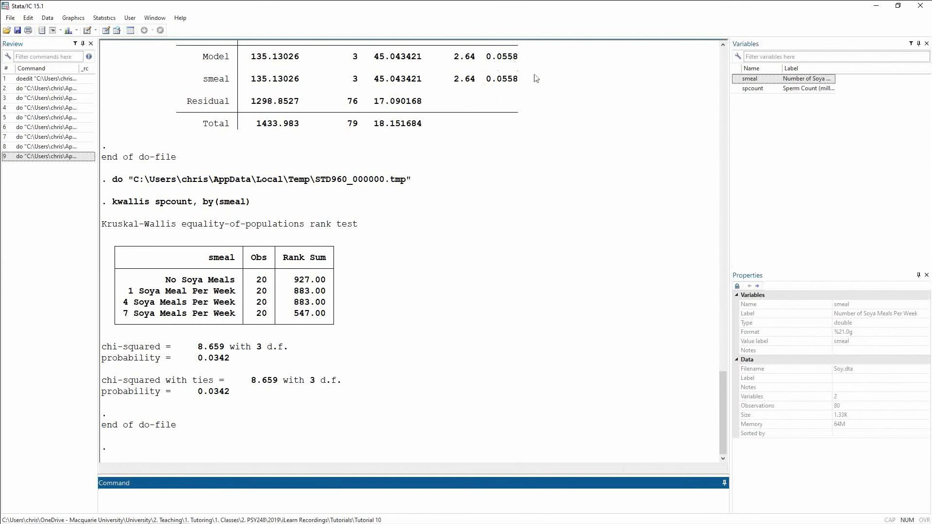
mouse_move(201, 402)
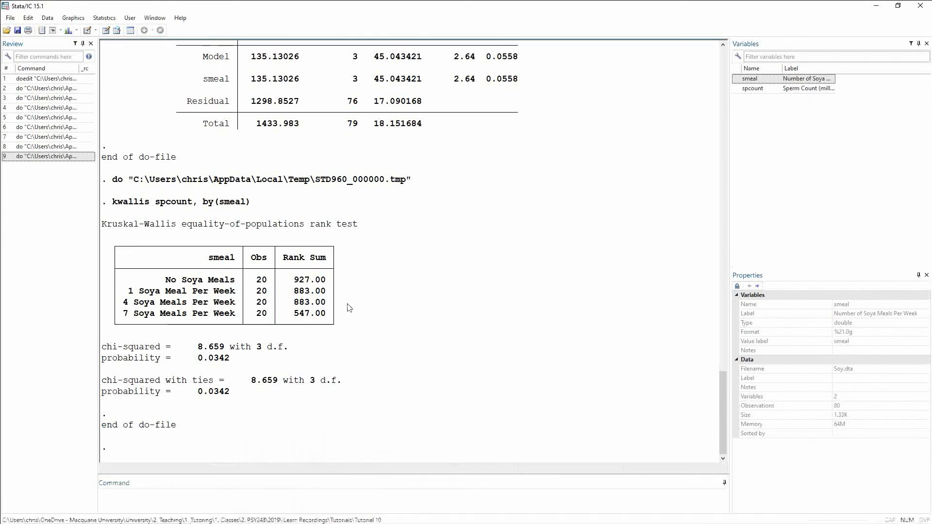
mouse_move(345, 263)
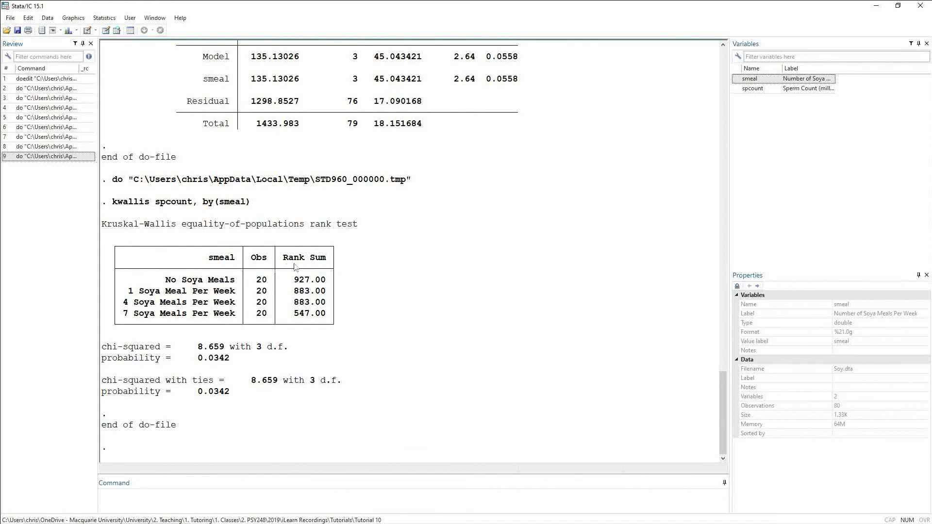
mouse_move(309, 280)
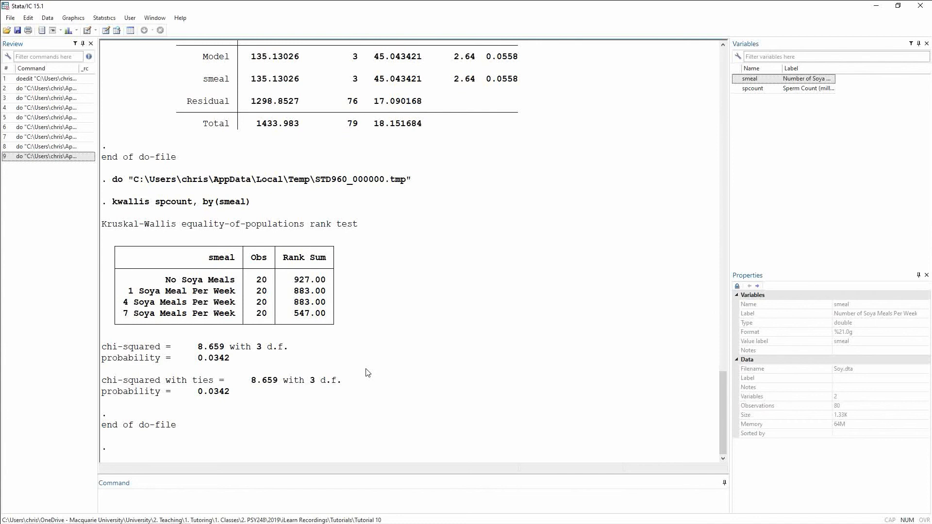
mouse_move(361, 366)
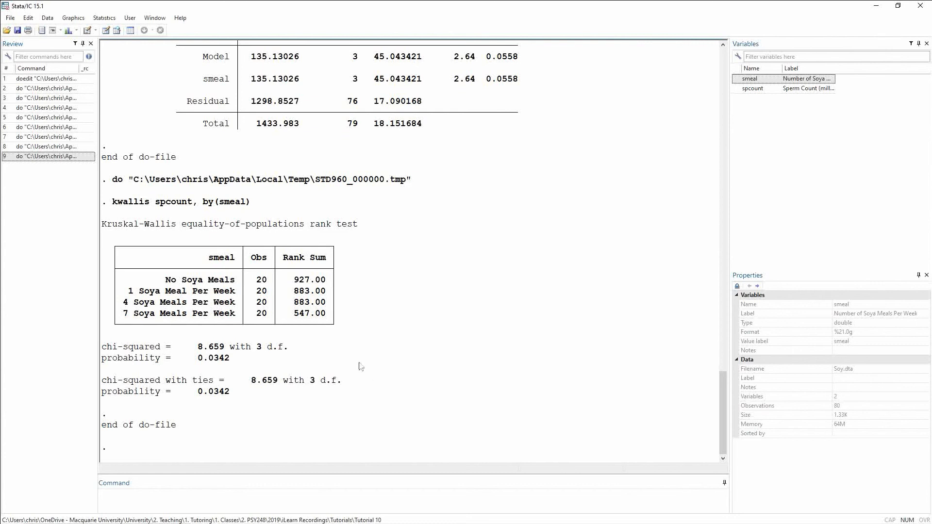
mouse_move(358, 466)
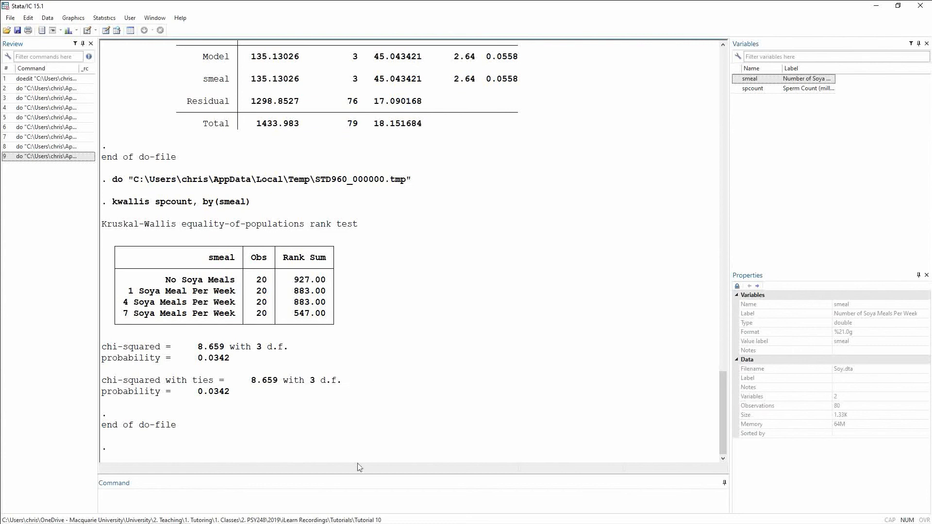
mouse_move(322, 515)
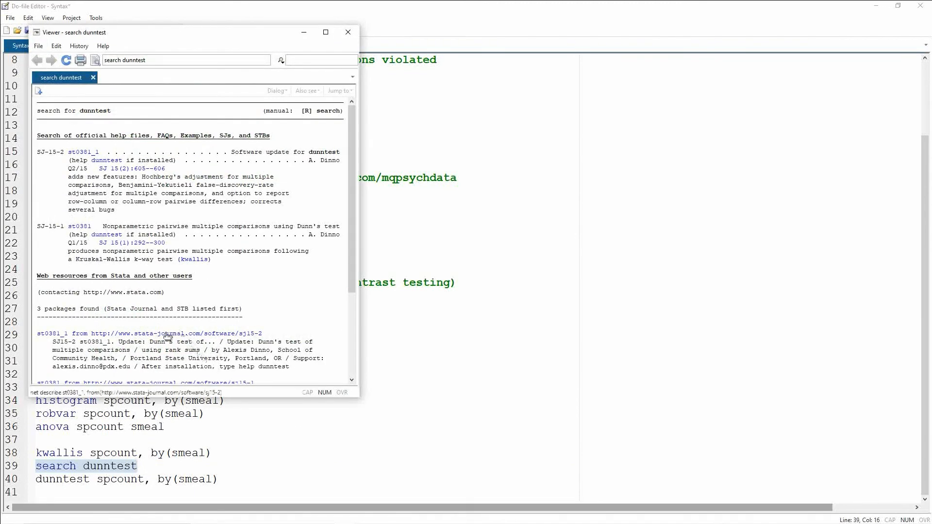
- Install dunntest from the st0381_1 package link, then return to the dunntest do-file line
left_click(172, 334)
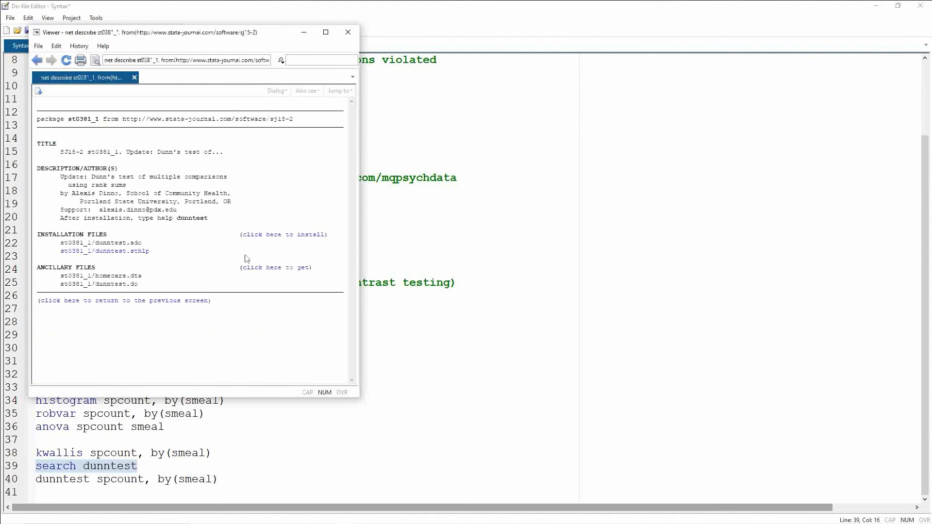
left_click(283, 234)
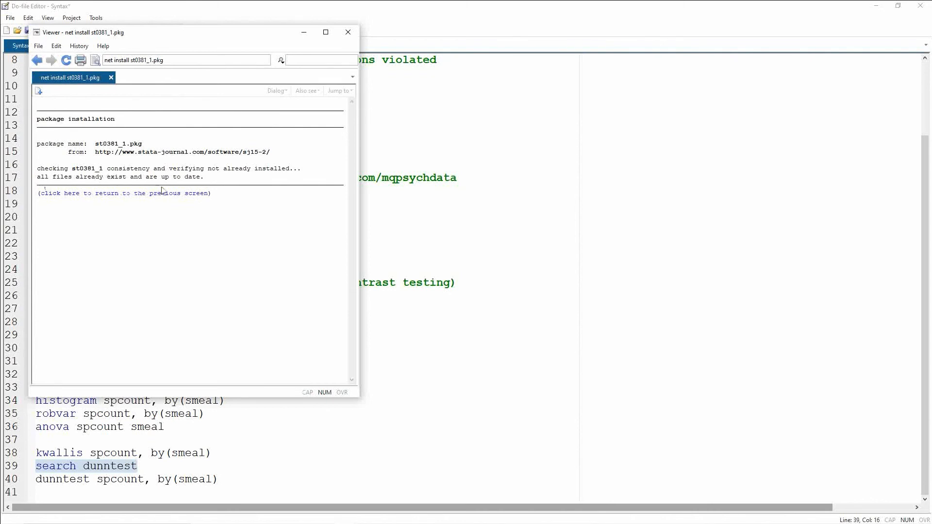
mouse_move(214, 191)
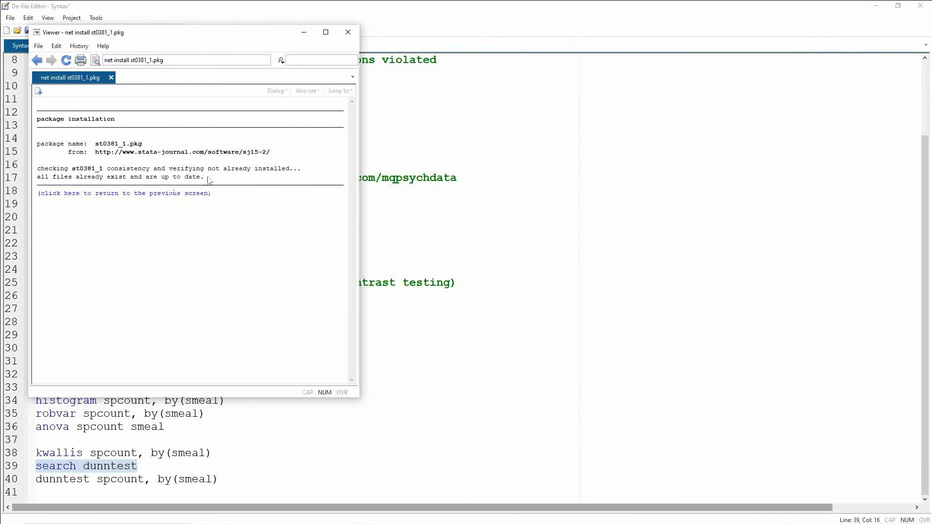
mouse_move(136, 189)
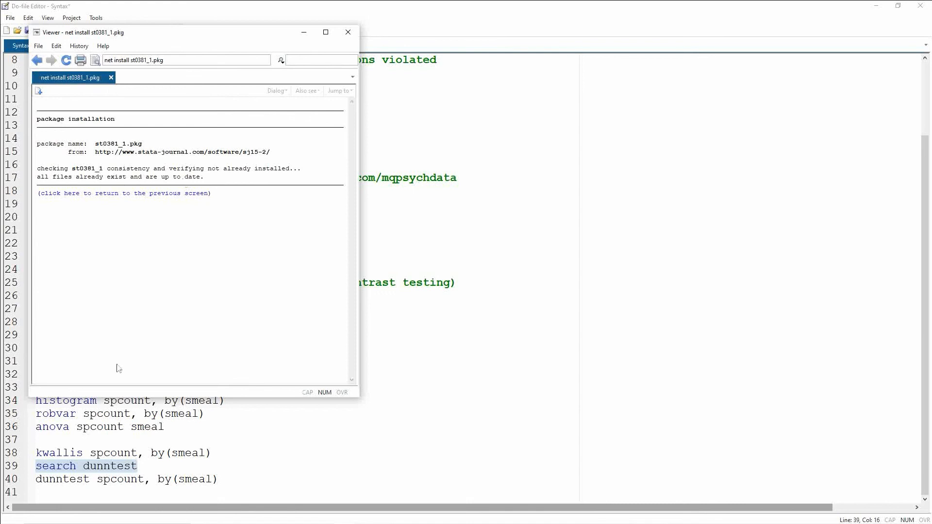
mouse_move(217, 310)
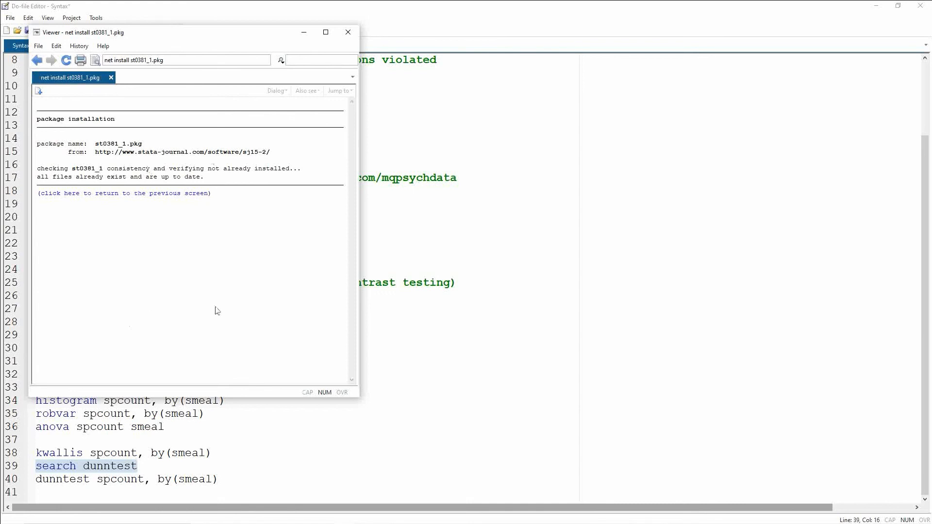
left_click(348, 32)
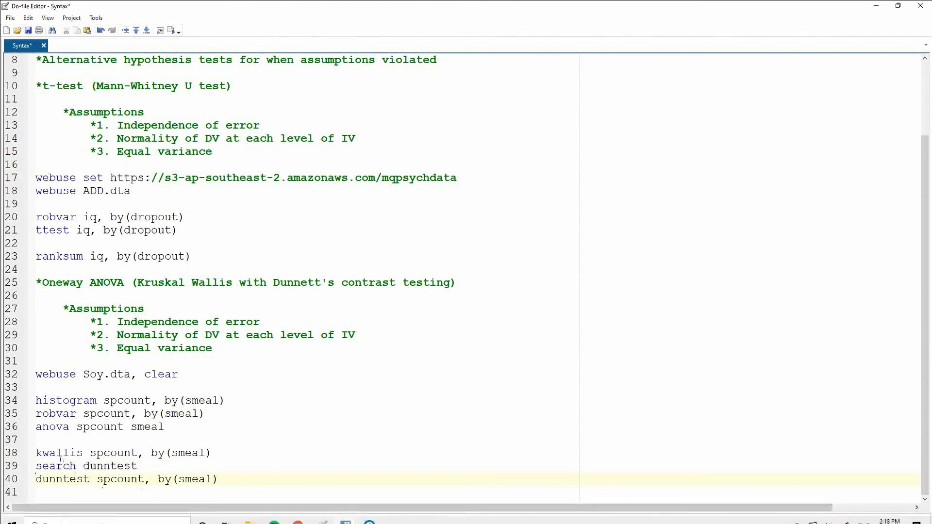
left_click(84, 492)
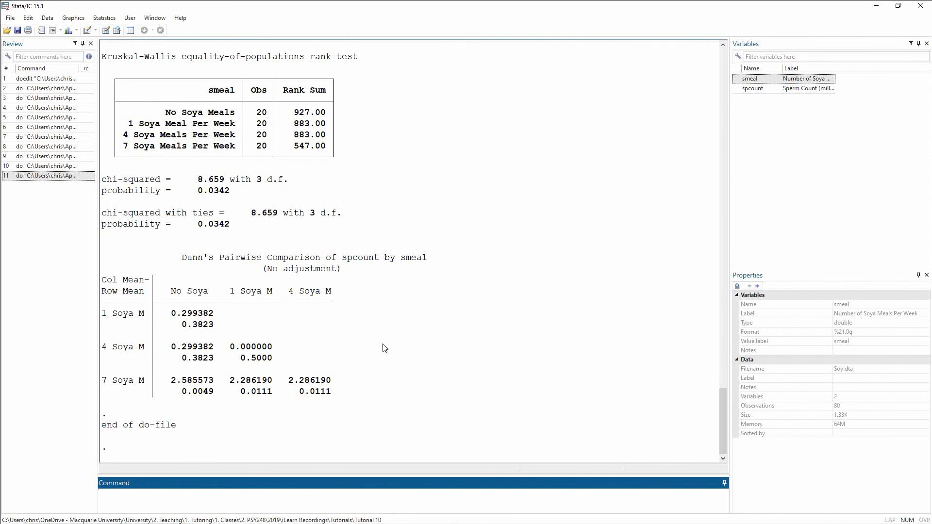
mouse_move(326, 423)
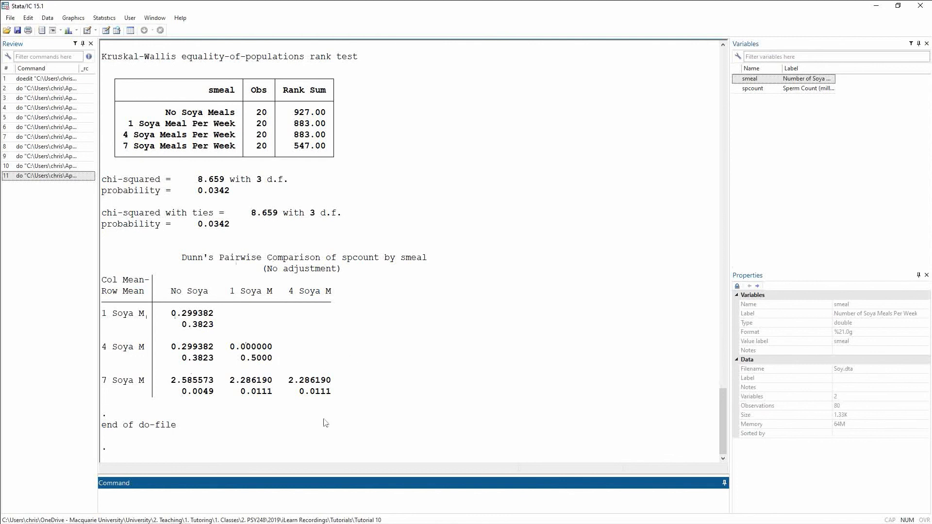
mouse_move(185, 308)
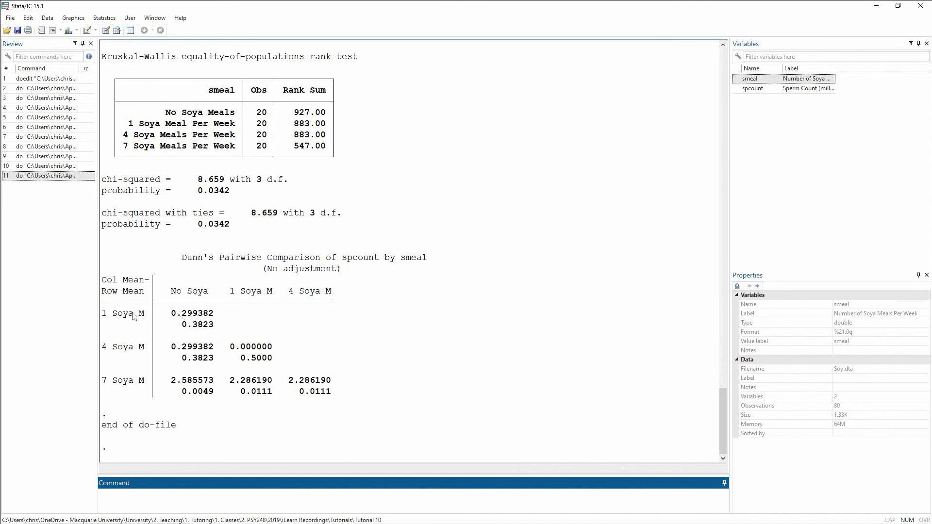
mouse_move(198, 306)
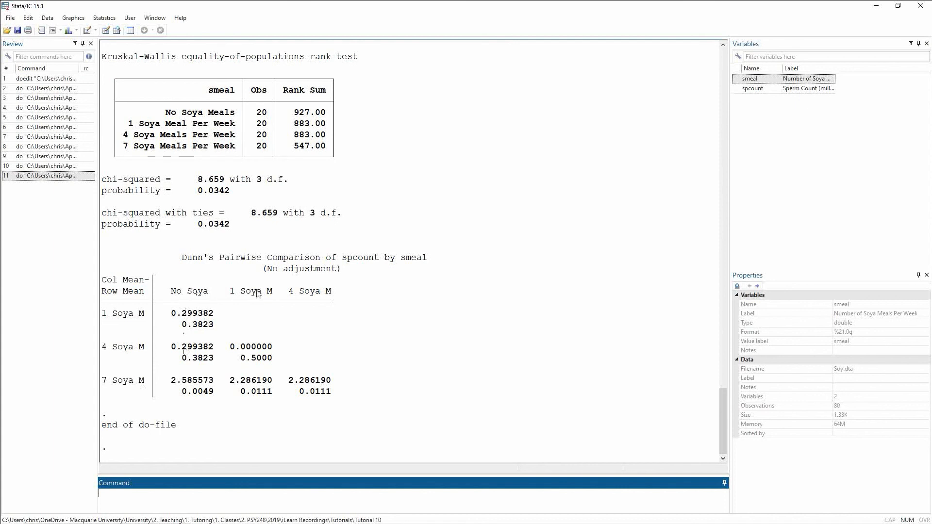
mouse_move(353, 299)
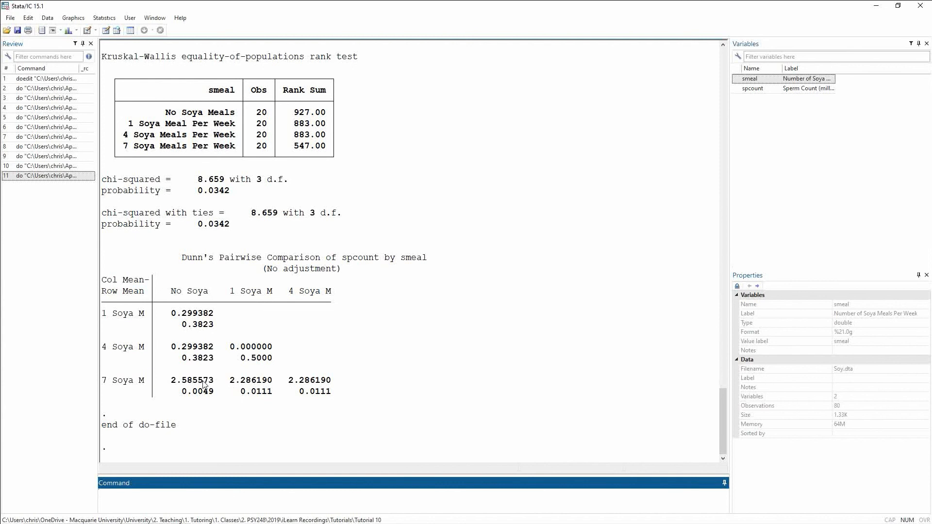
mouse_move(184, 323)
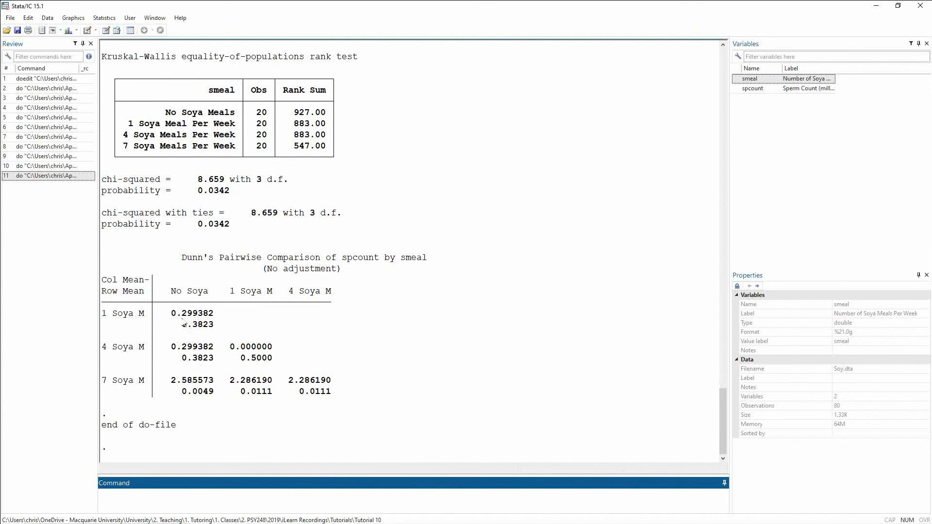
mouse_move(177, 320)
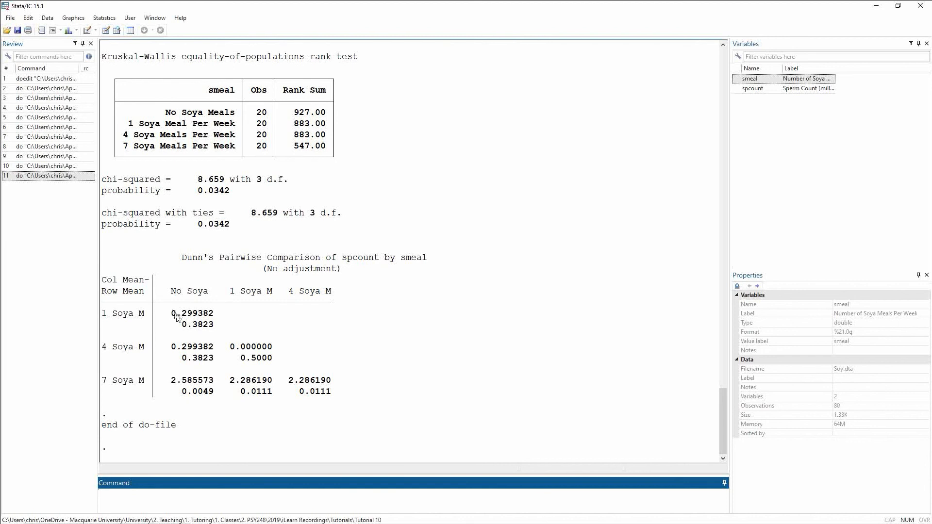
mouse_move(140, 284)
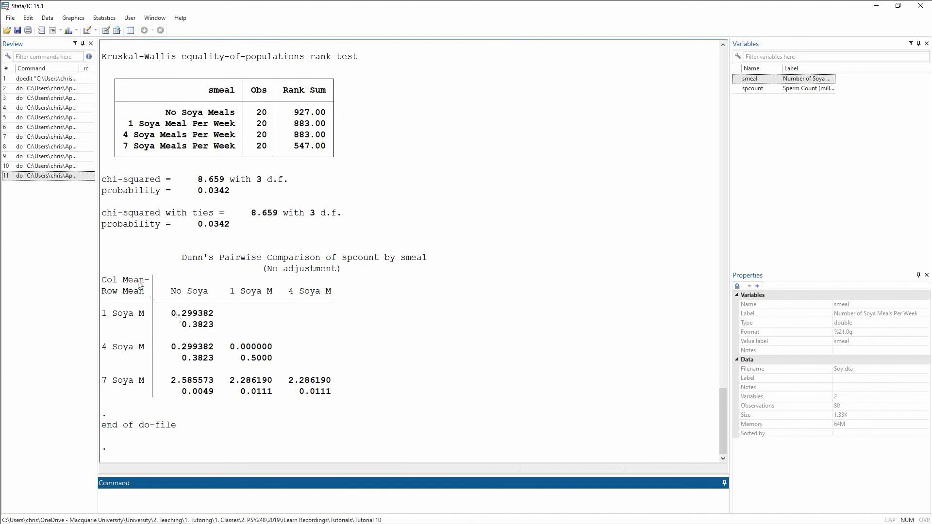
mouse_move(129, 304)
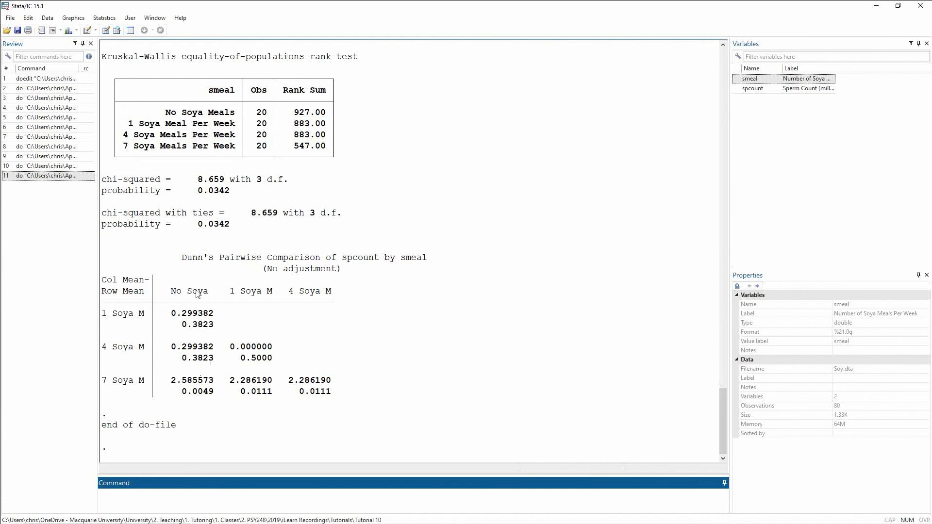
mouse_move(189, 323)
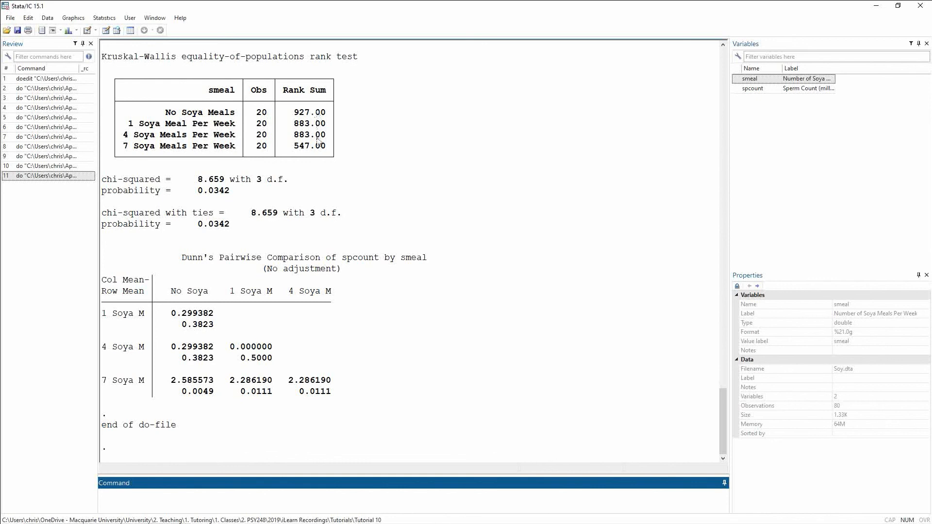
mouse_move(259, 462)
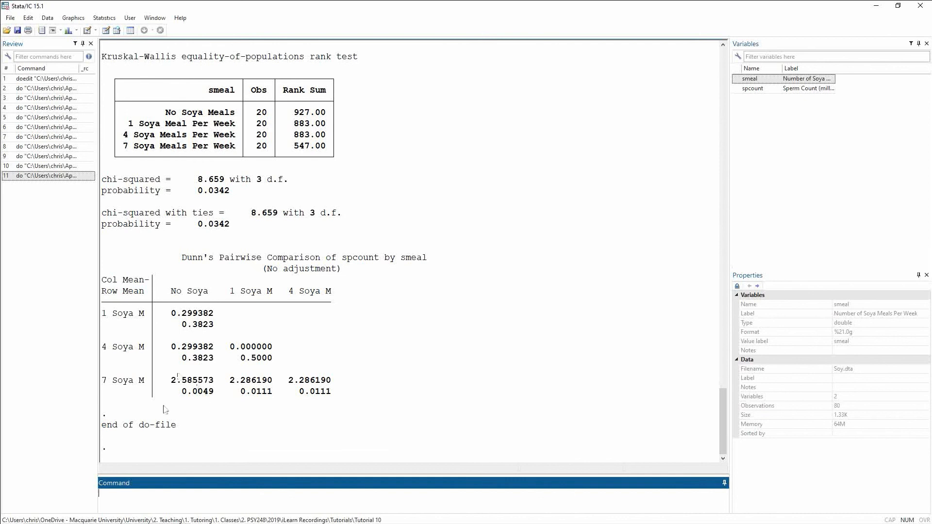
mouse_move(156, 386)
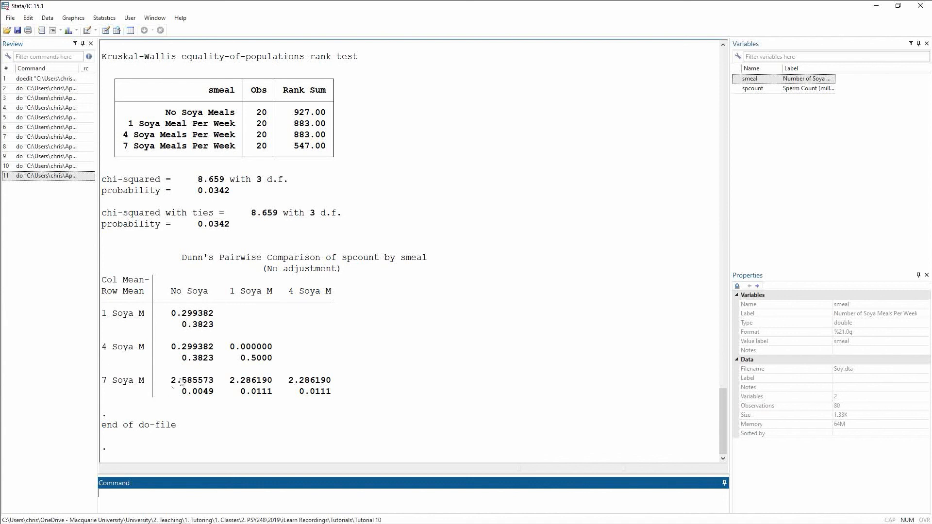
mouse_move(137, 306)
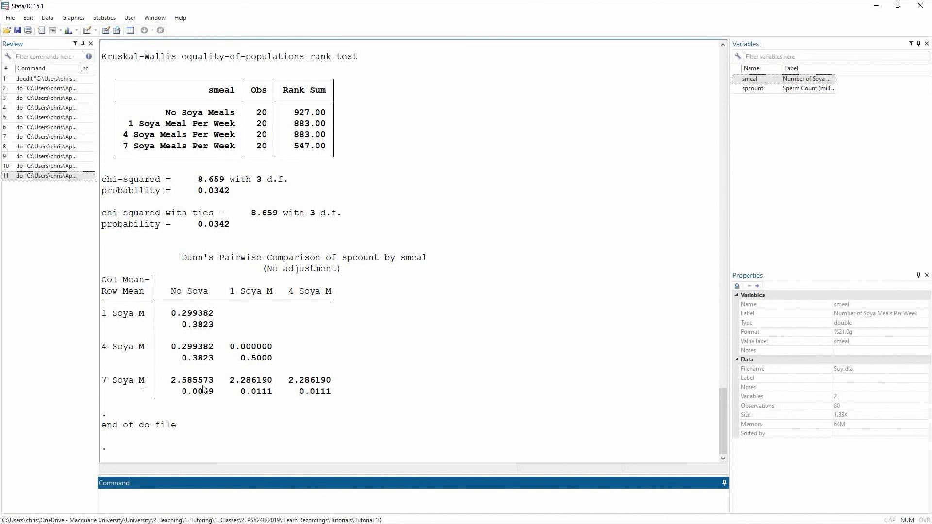
mouse_move(161, 279)
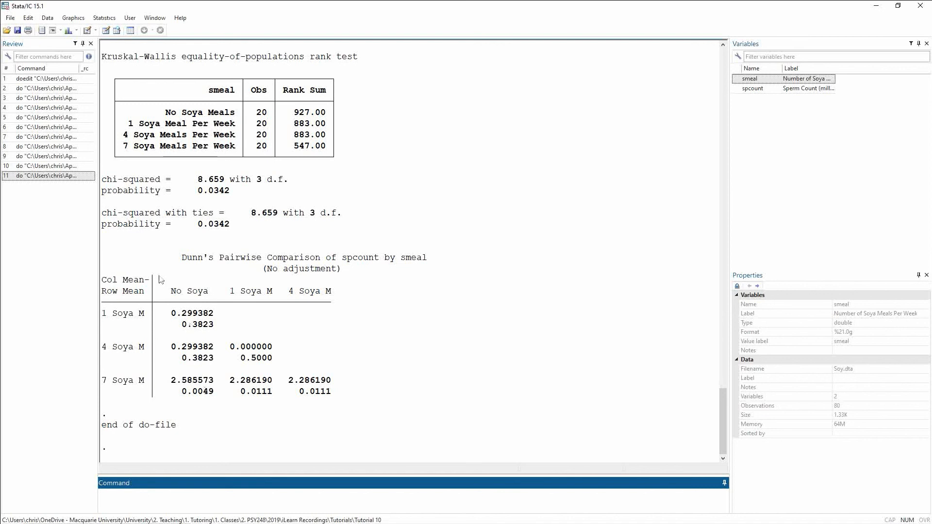
mouse_move(190, 280)
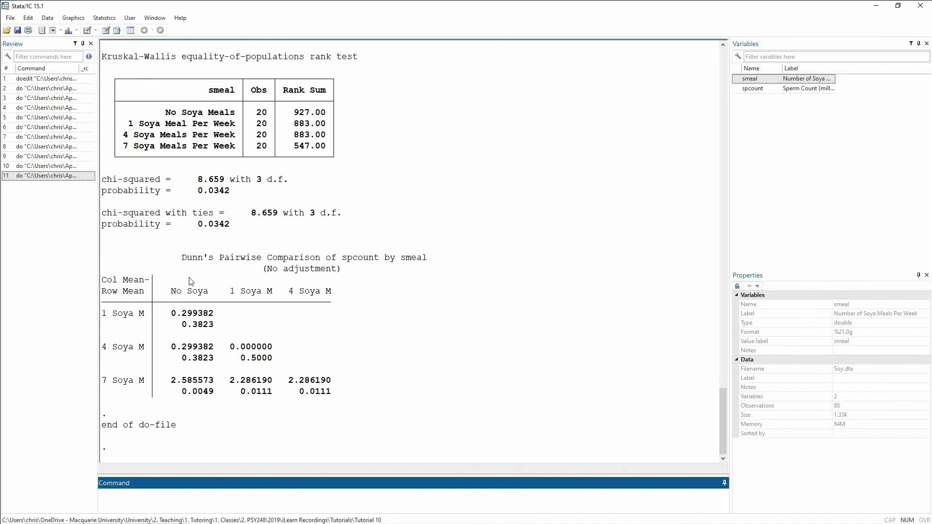
mouse_move(138, 390)
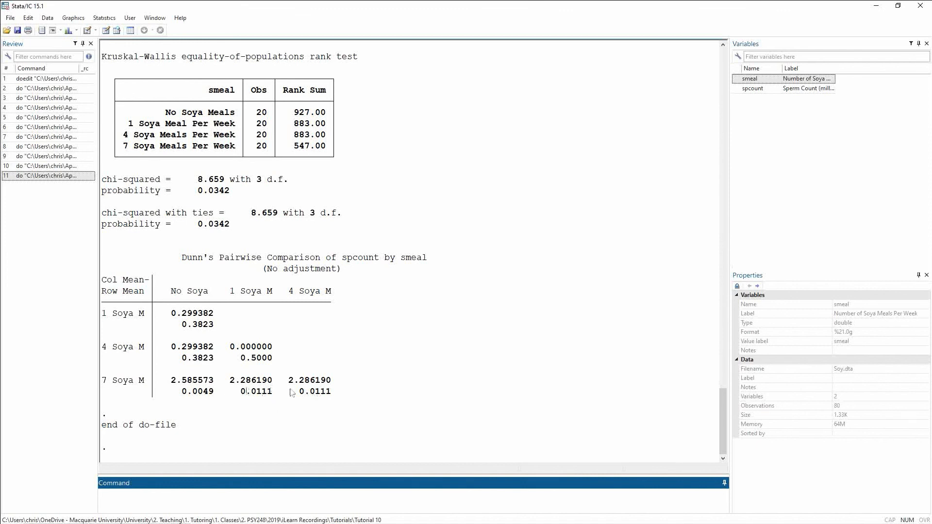
mouse_move(271, 398)
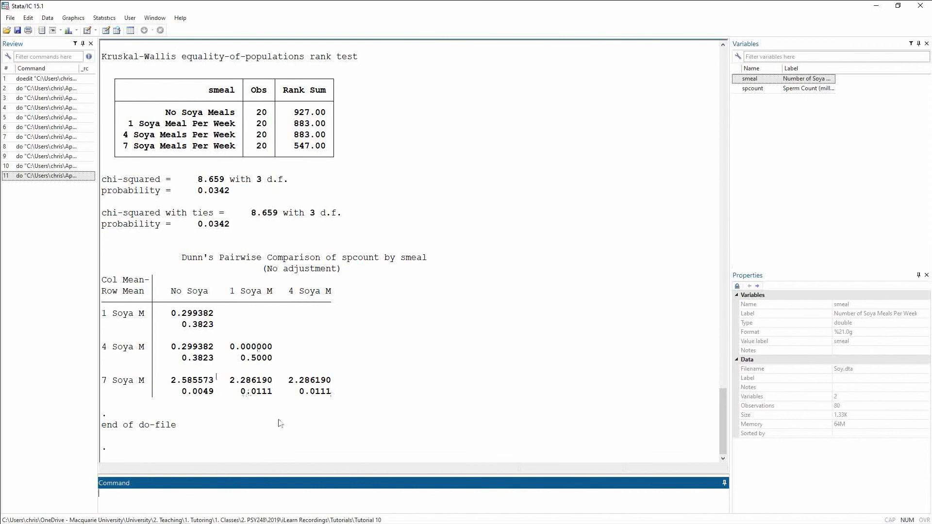
mouse_move(234, 398)
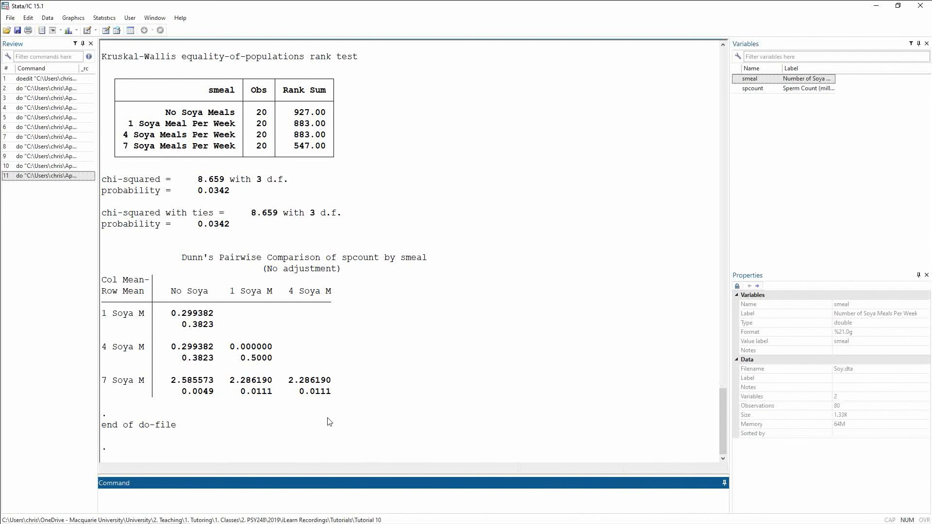
mouse_move(300, 346)
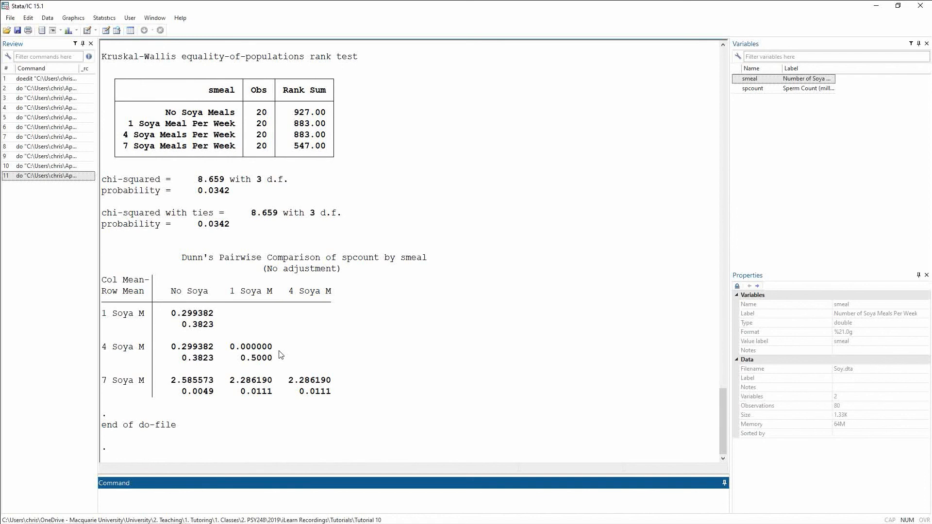
- Bring the kwallis command and preceding ANOVA table back into view in Results
left_click(238, 493)
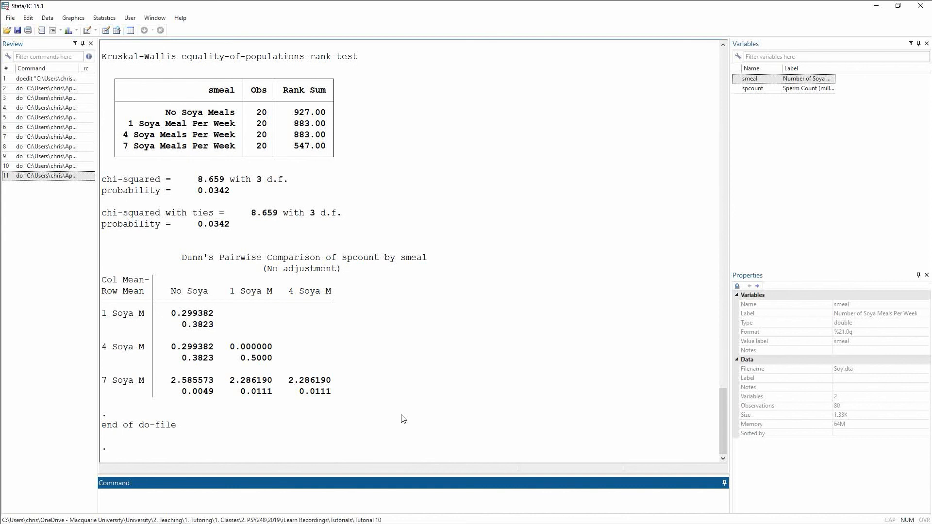
left_click(238, 495)
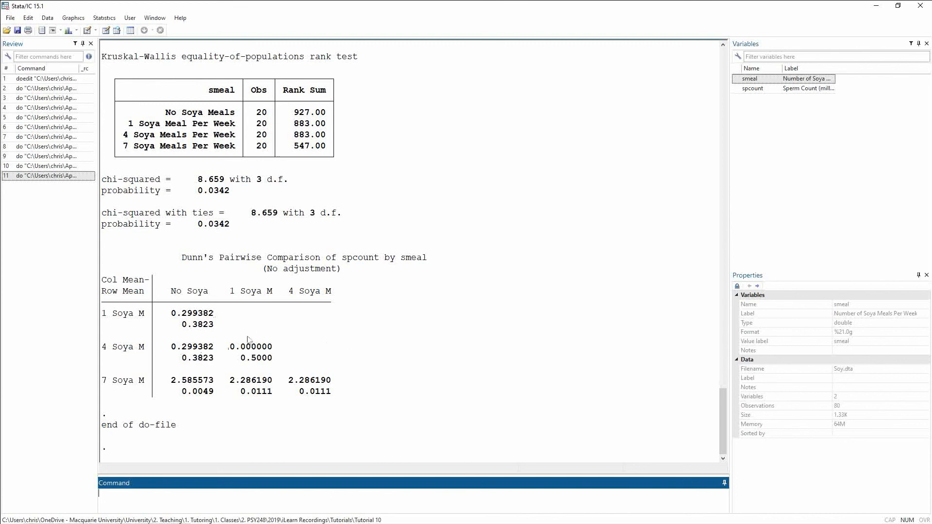
mouse_move(195, 361)
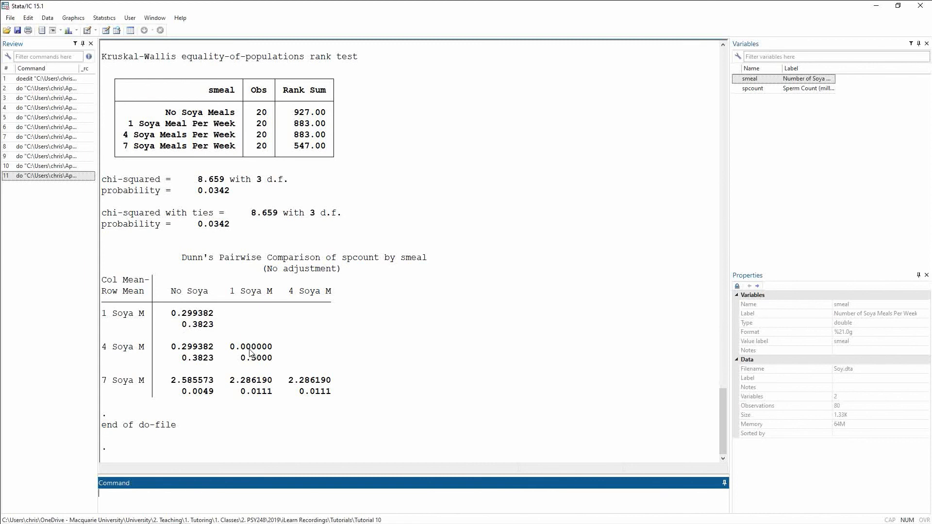
mouse_move(228, 354)
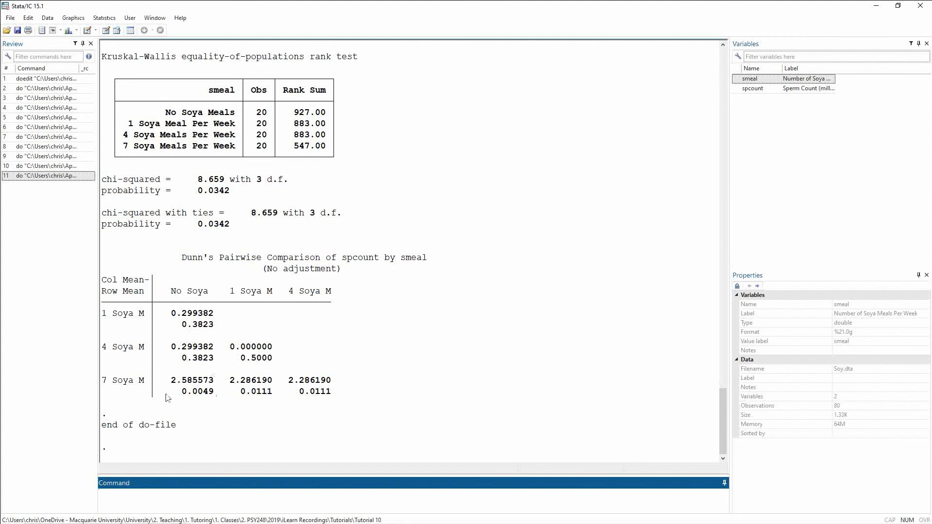
mouse_move(257, 365)
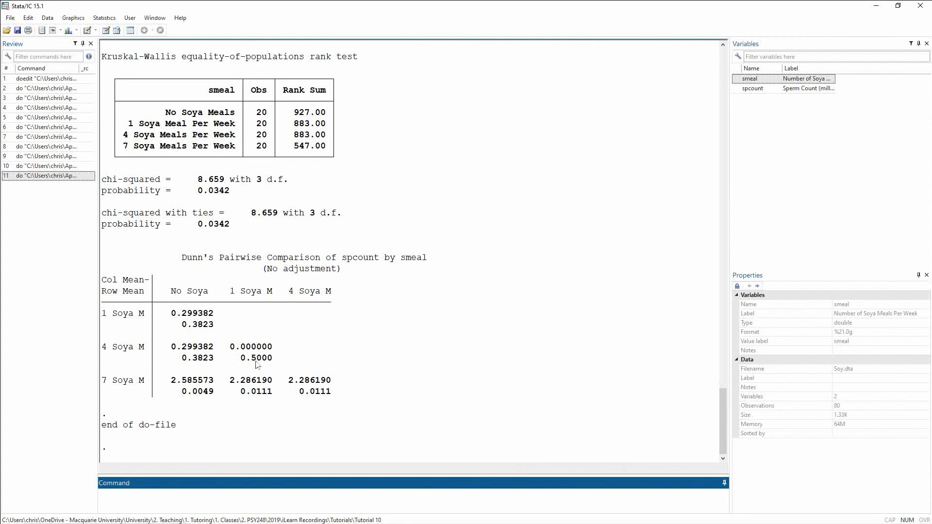
mouse_move(385, 414)
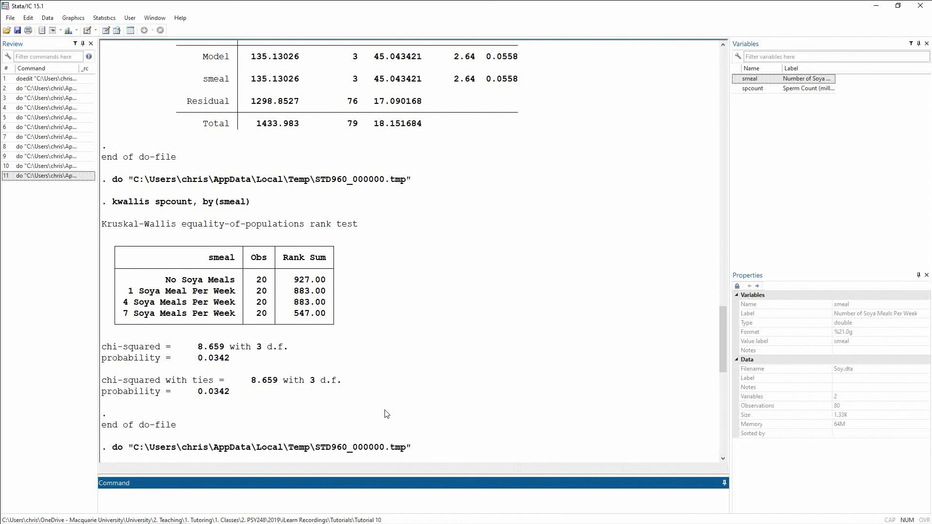
left_click(238, 493)
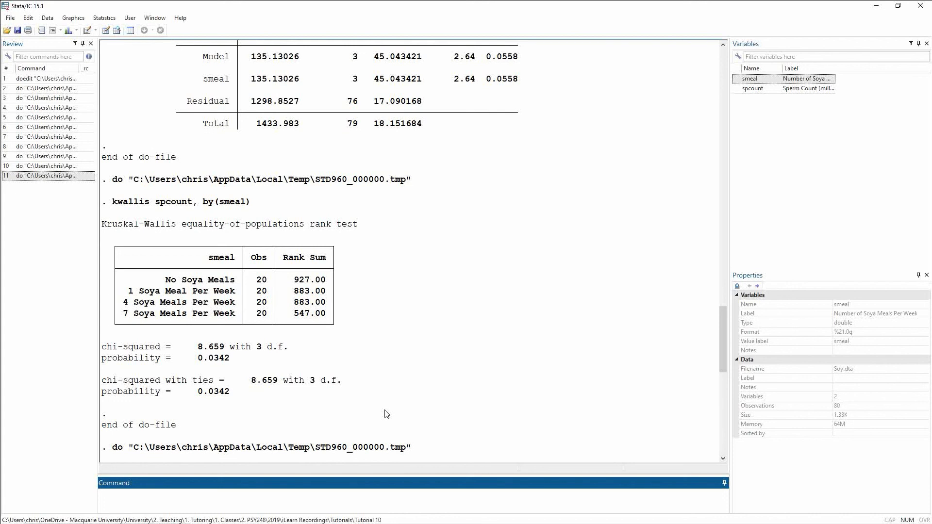
left_click(238, 493)
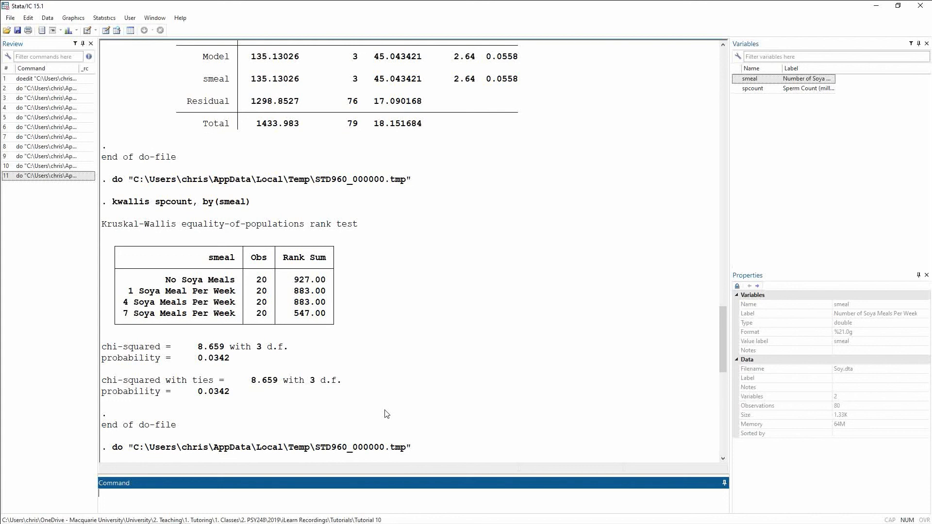